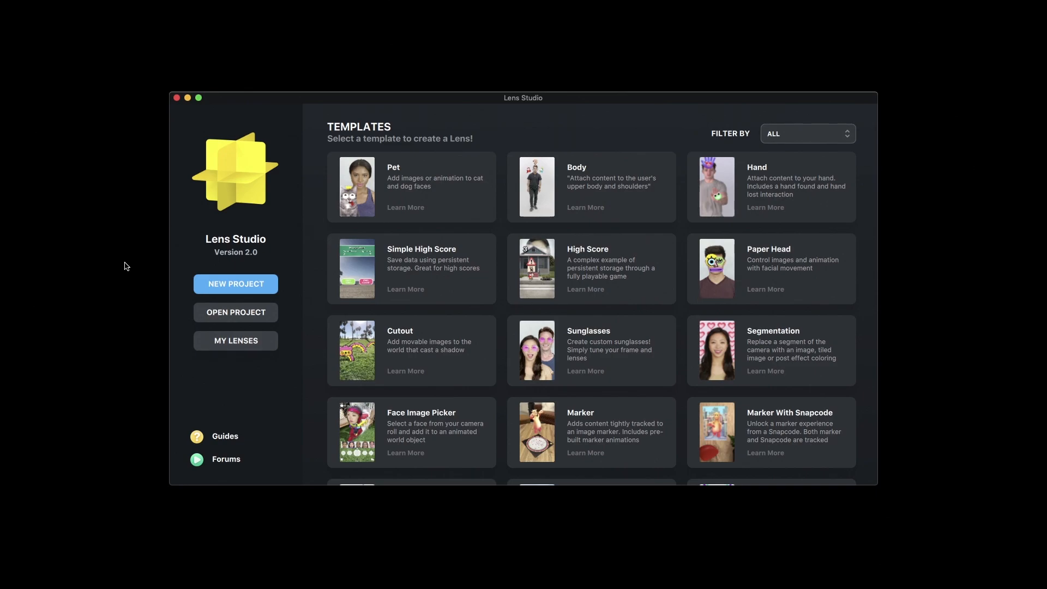
mouse_move(412, 188)
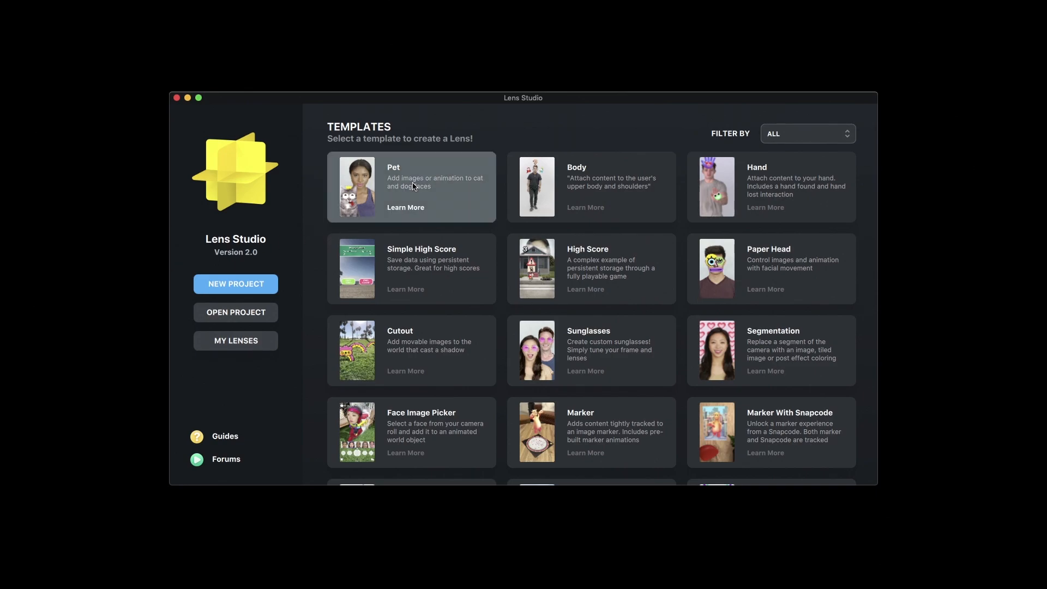
Create a new project from the Pet template on the welcome screen
left_click(411, 187)
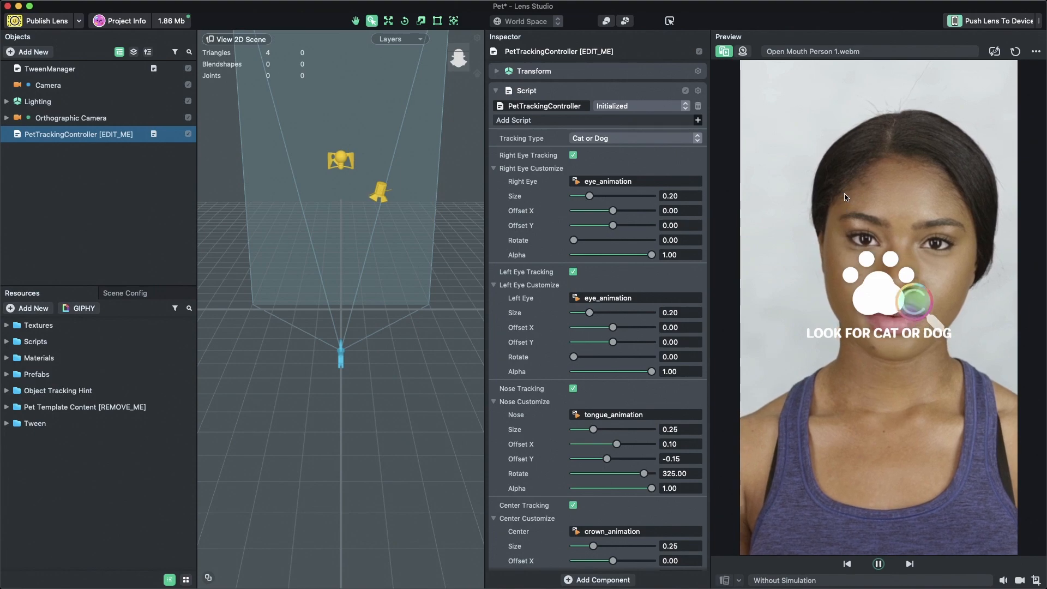
Try the Object Tracking preview videos Cat and Dog, settling on Cat And Dog.webm
left_click(868, 51)
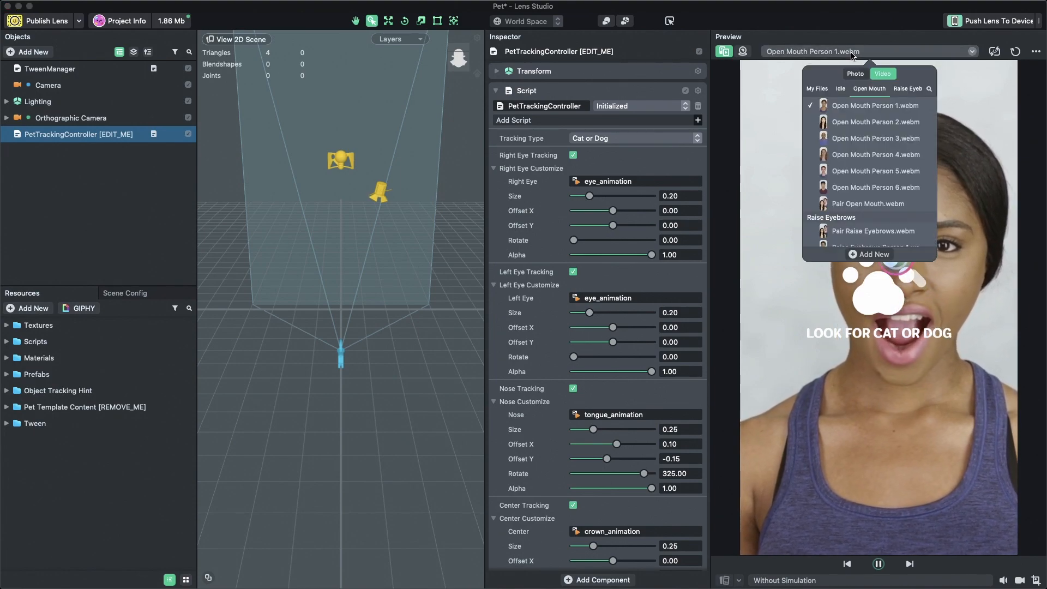
mouse_move(875, 154)
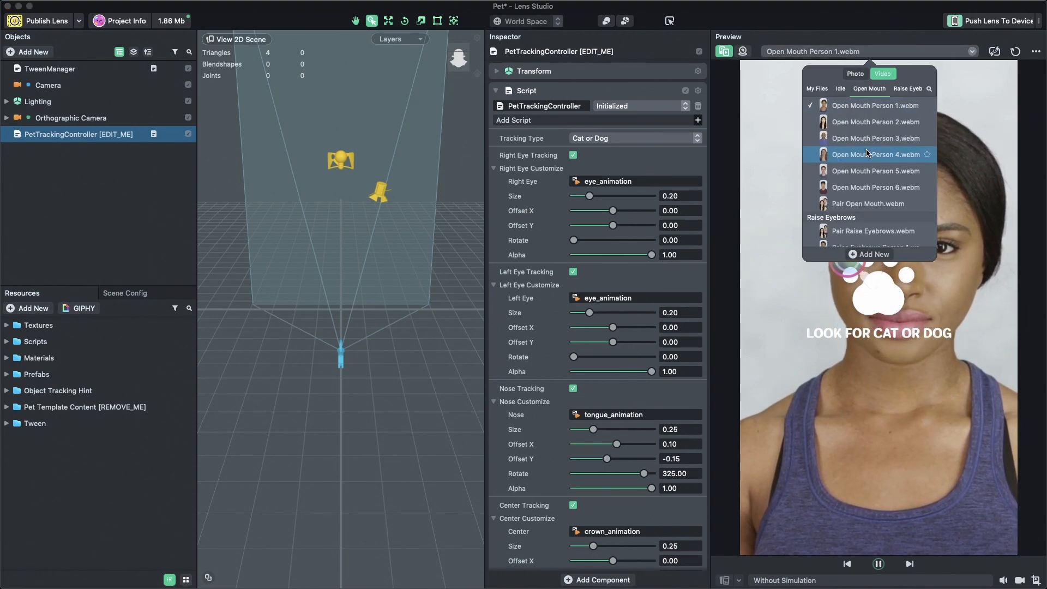
scroll("down", 3)
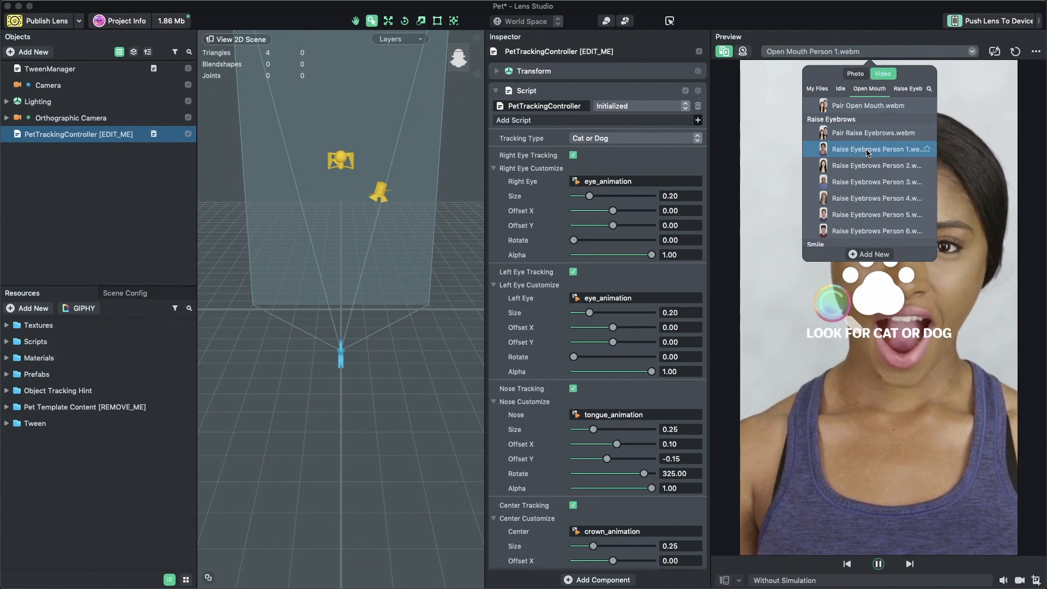
left_click(898, 89)
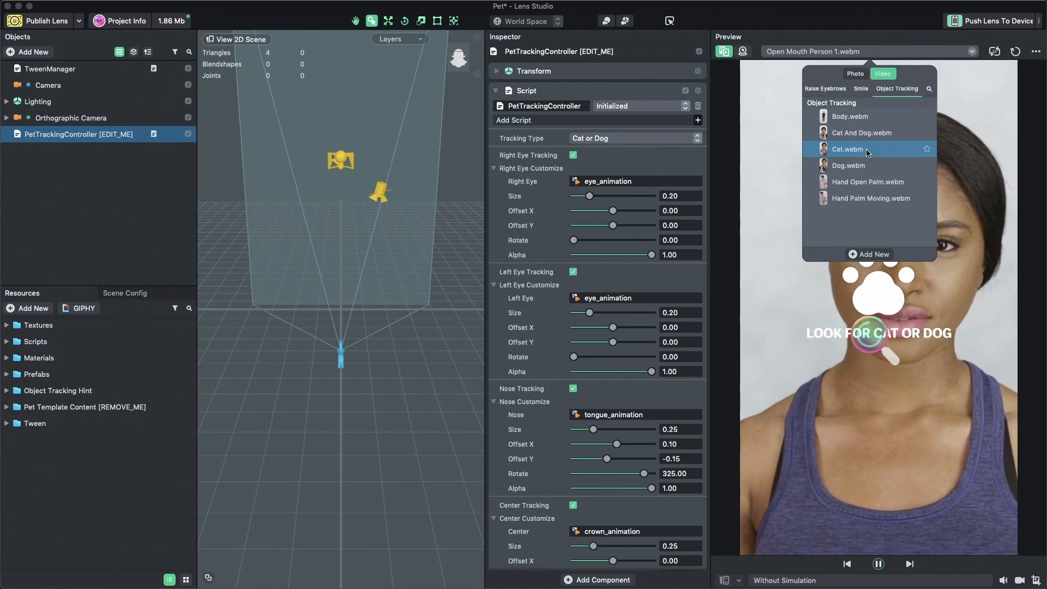
left_click(862, 132)
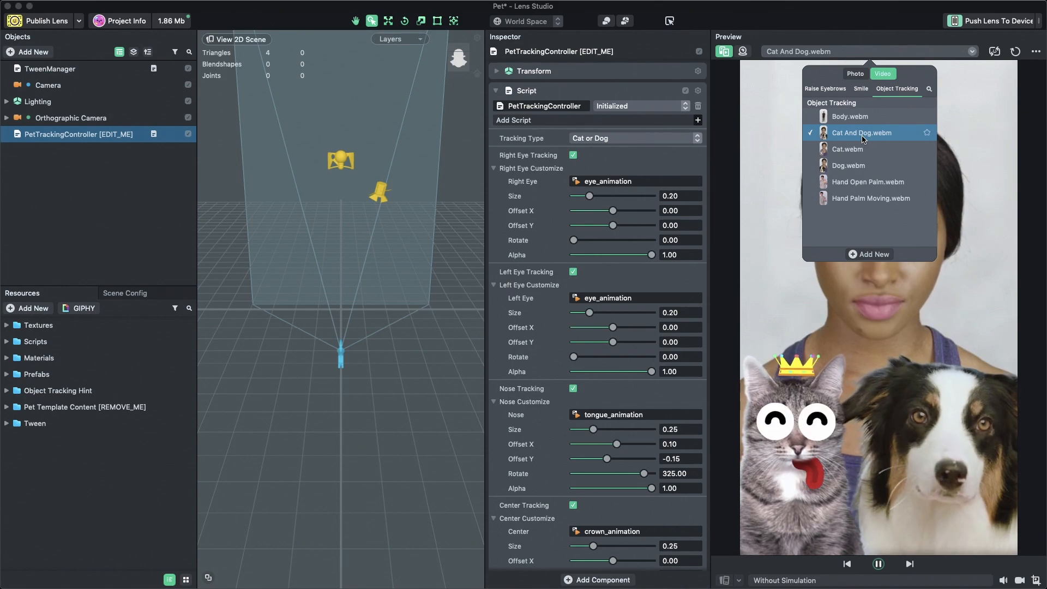
left_click(848, 149)
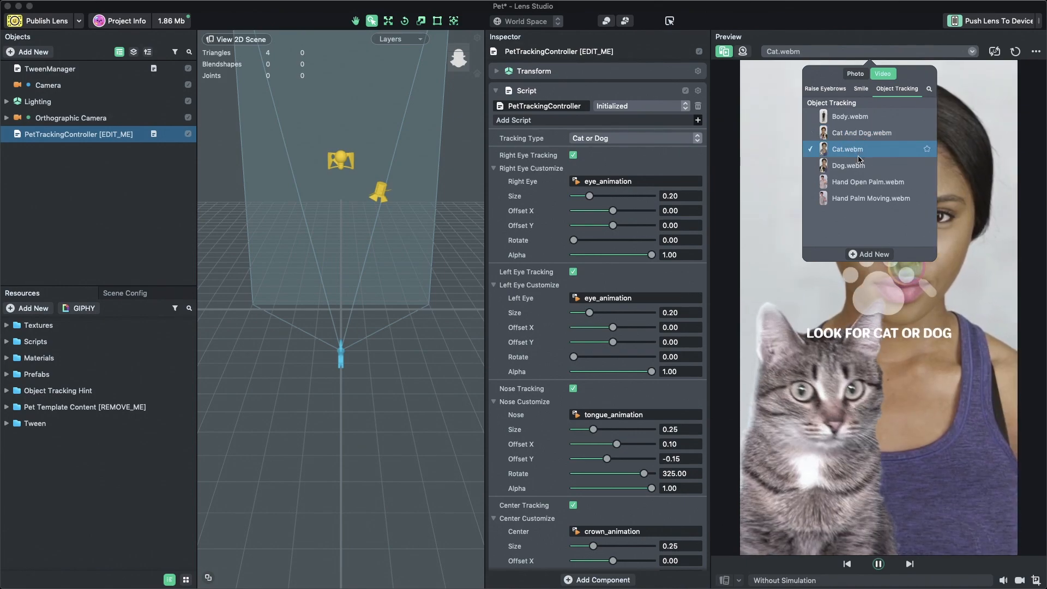
left_click(848, 164)
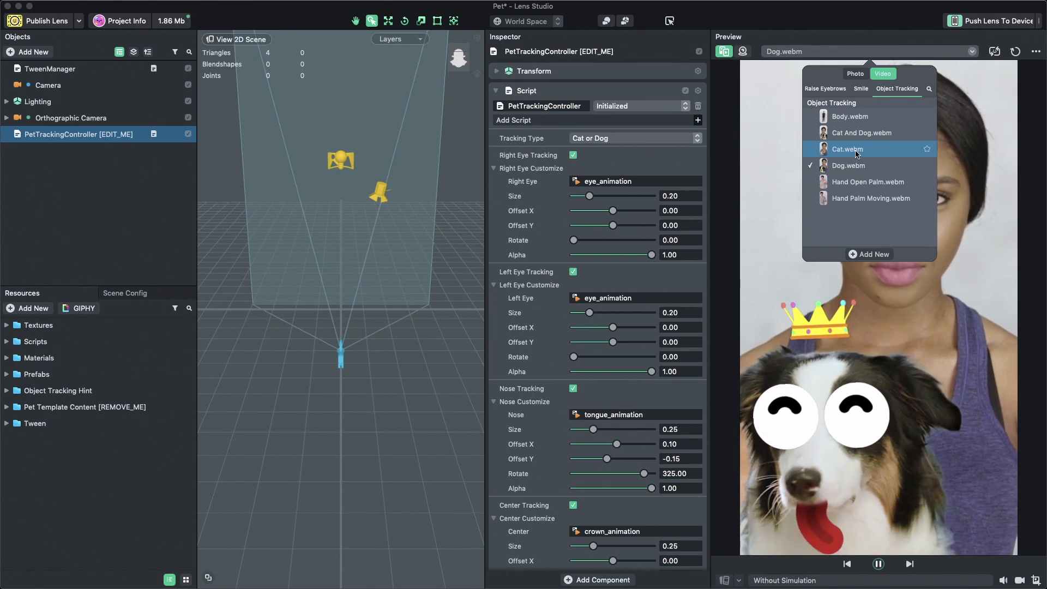
left_click(848, 149)
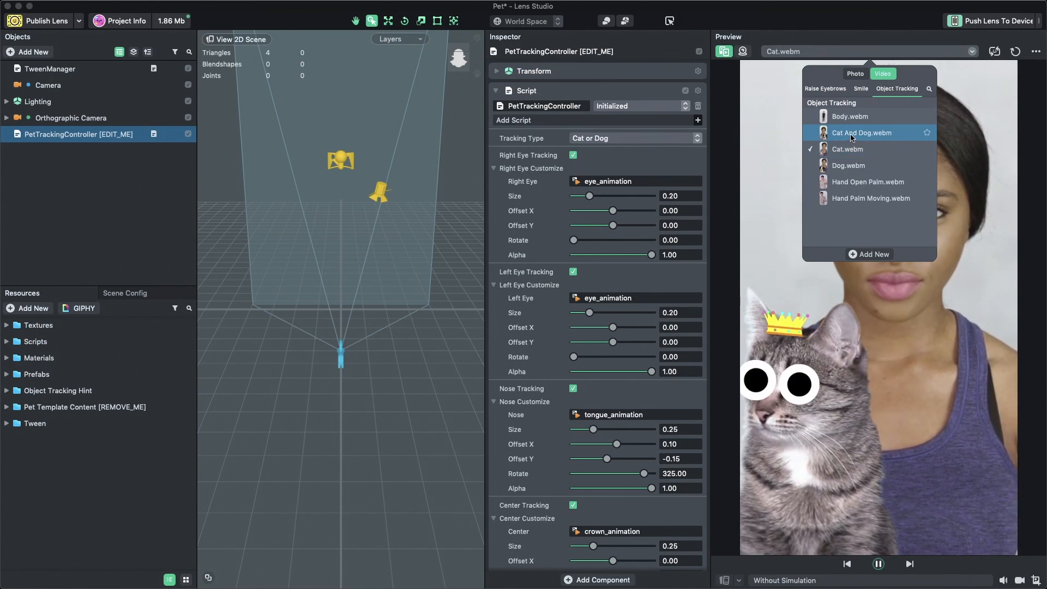
left_click(862, 132)
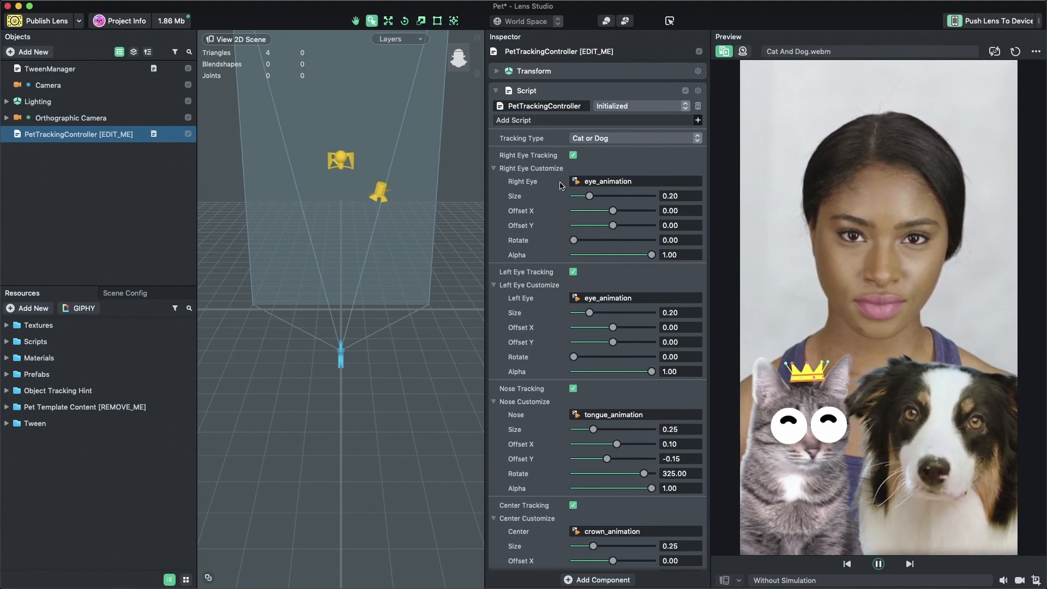
Switch the controller's tracked pet to Cat, then Dog, then Cat or Dog
left_click(633, 137)
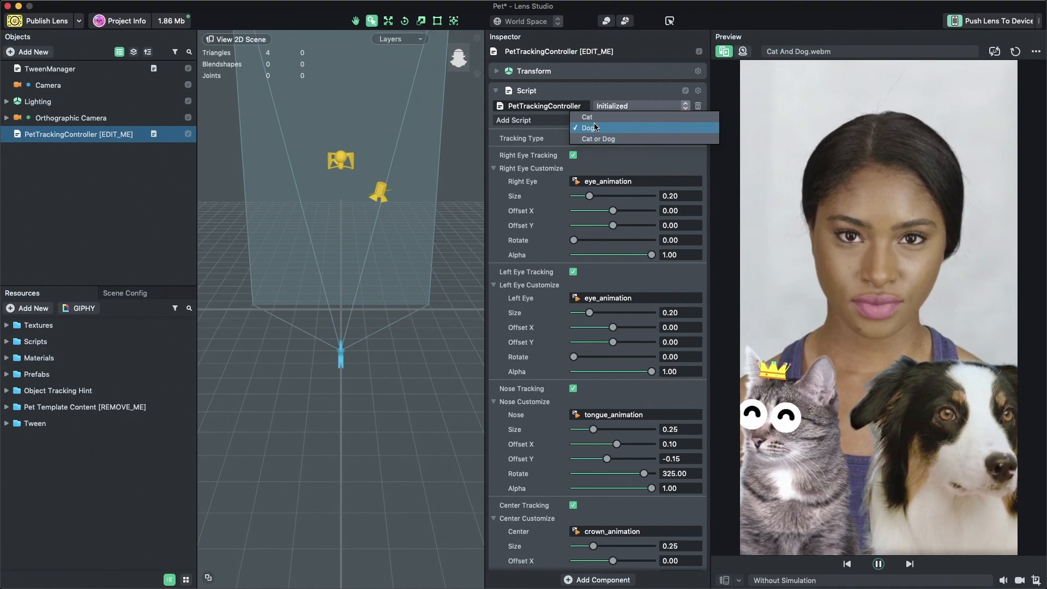
left_click(587, 117)
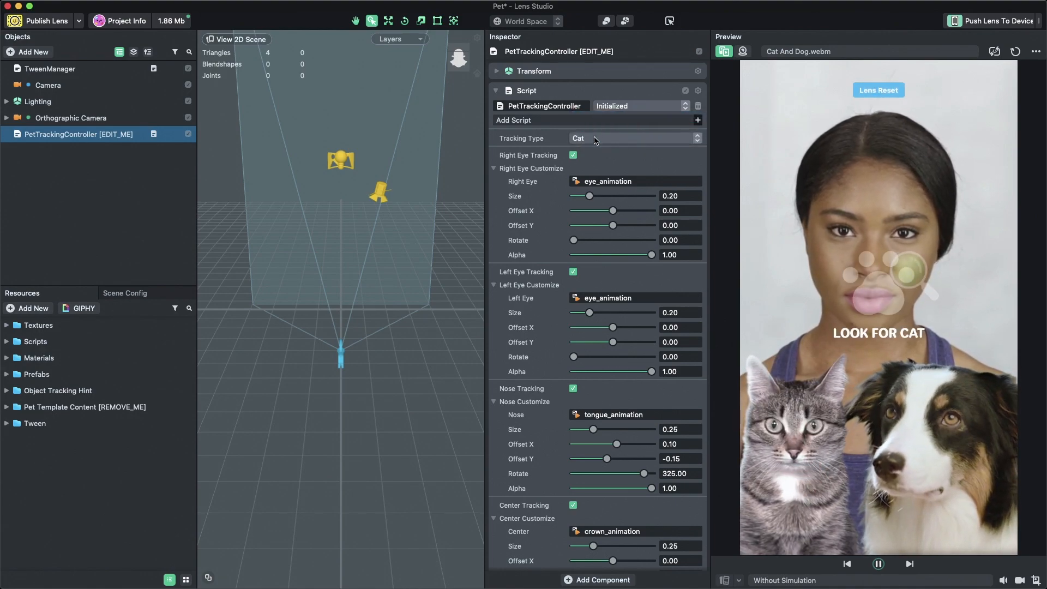
left_click(635, 138)
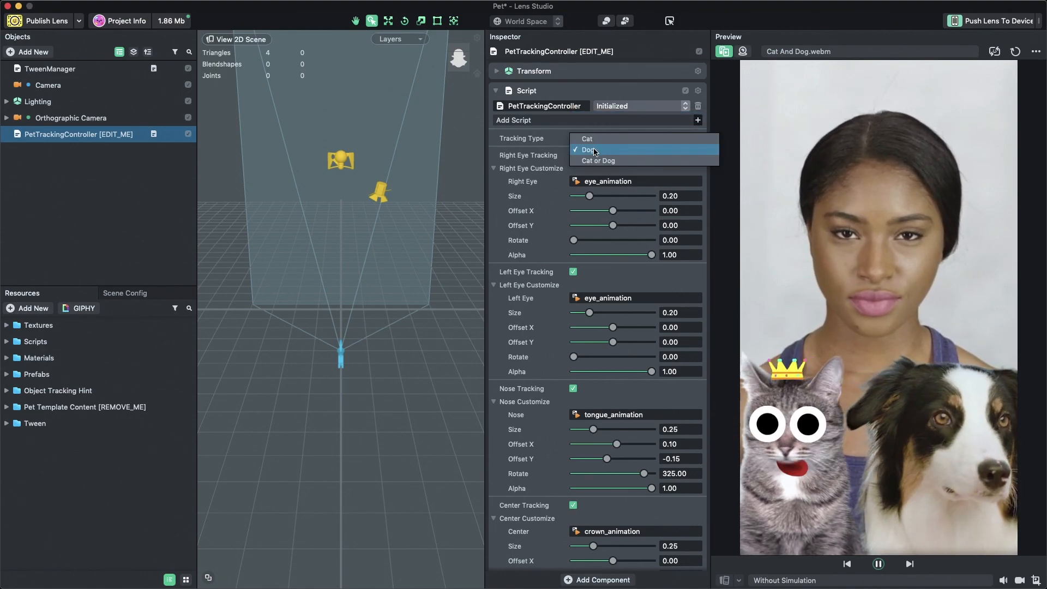
left_click(590, 149)
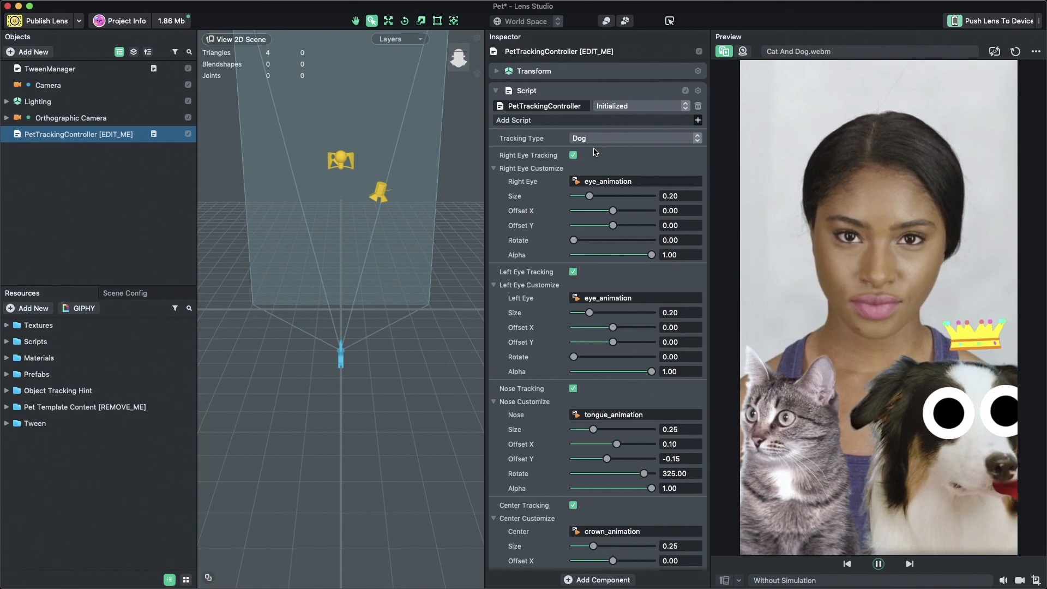
left_click(633, 138)
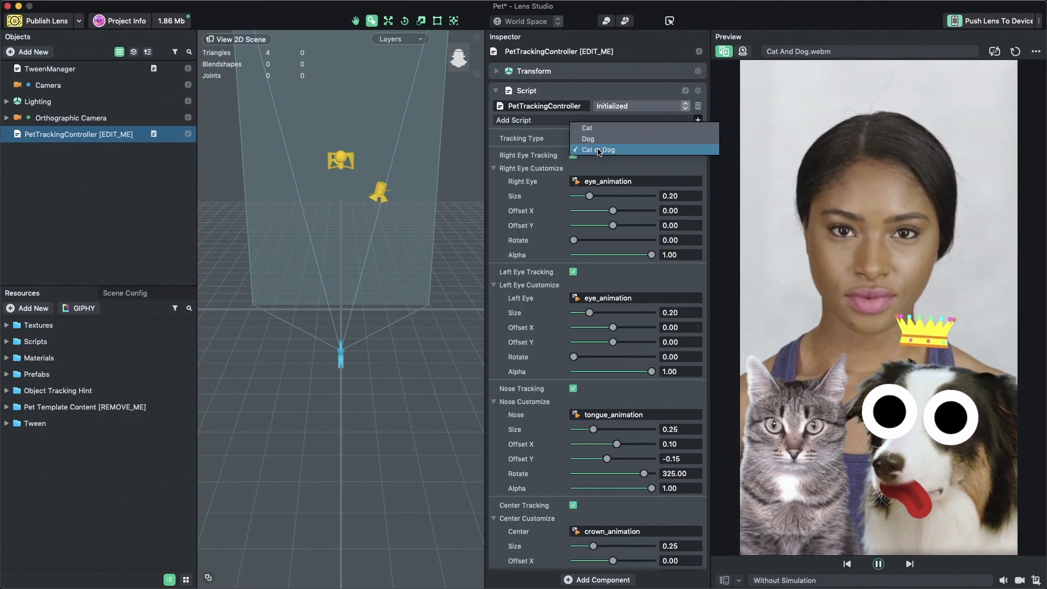
left_click(597, 149)
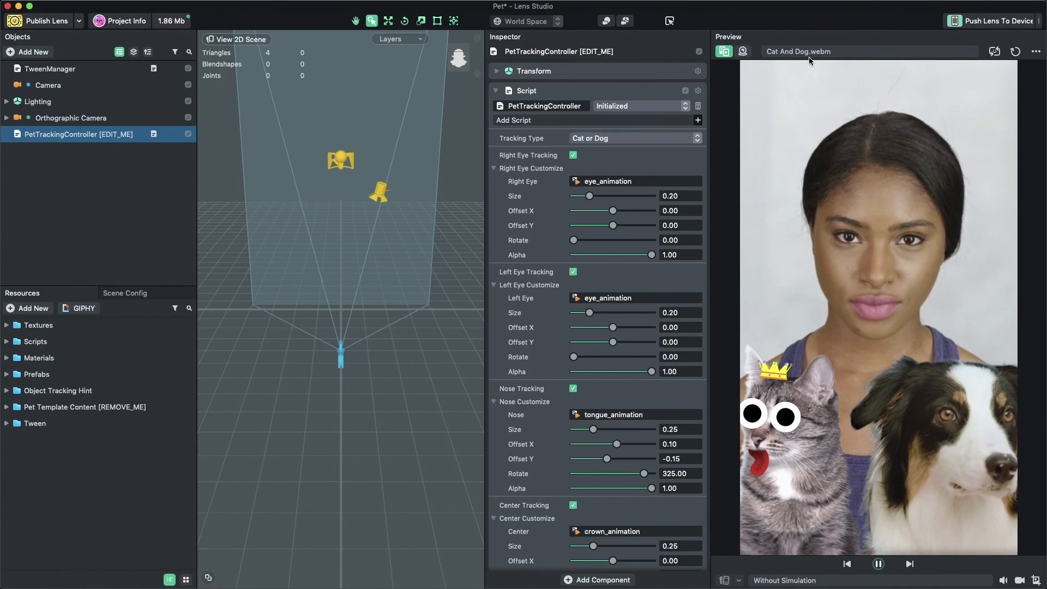
Switch the preview video to Cat.webm
left_click(868, 51)
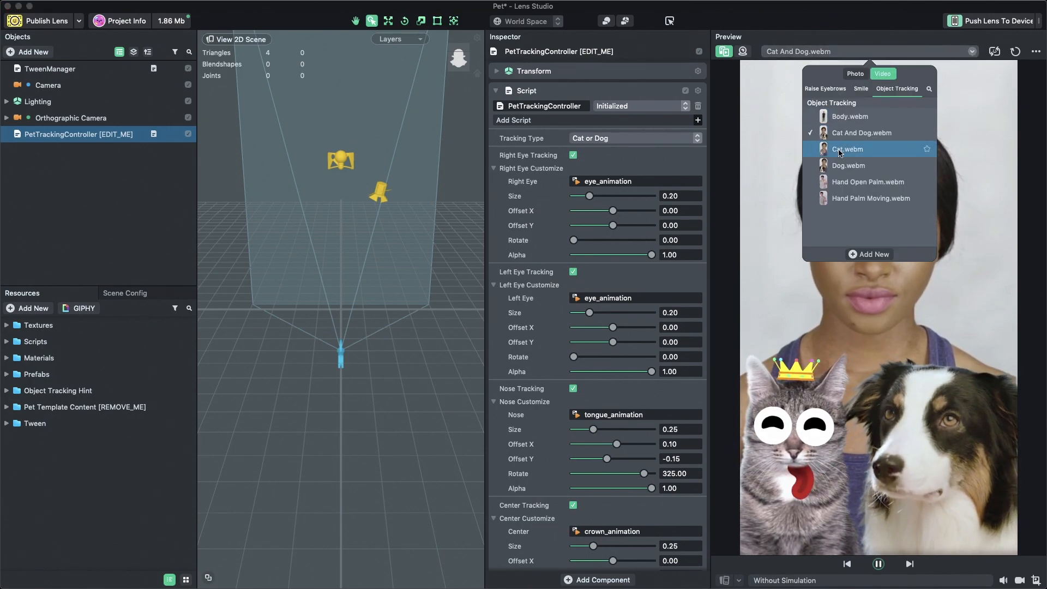
left_click(848, 149)
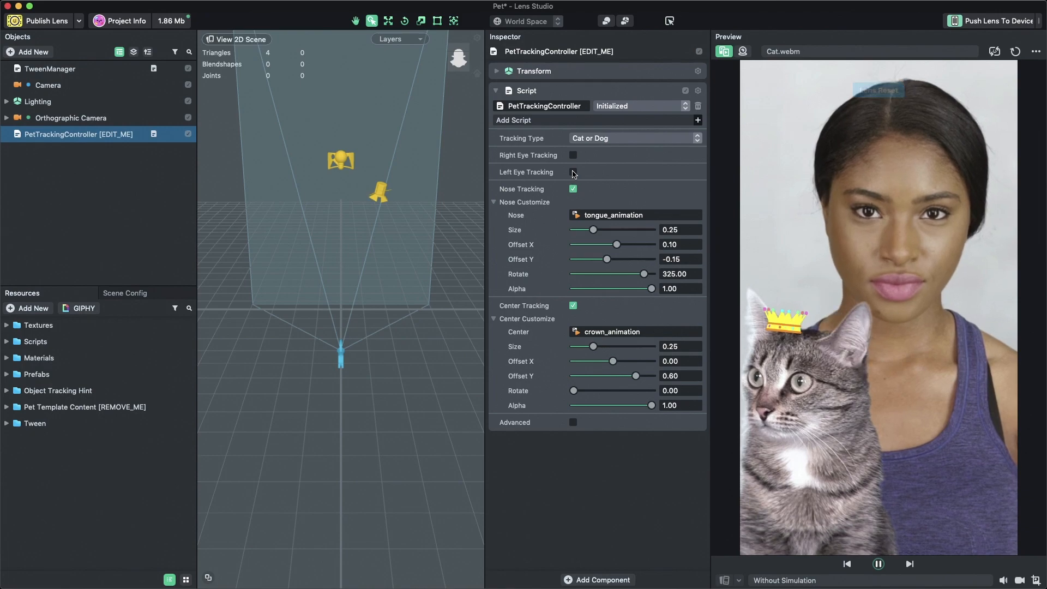
Re-enable Left Eye Tracking and Right Eye Tracking in PetTrackingController
left_click(574, 172)
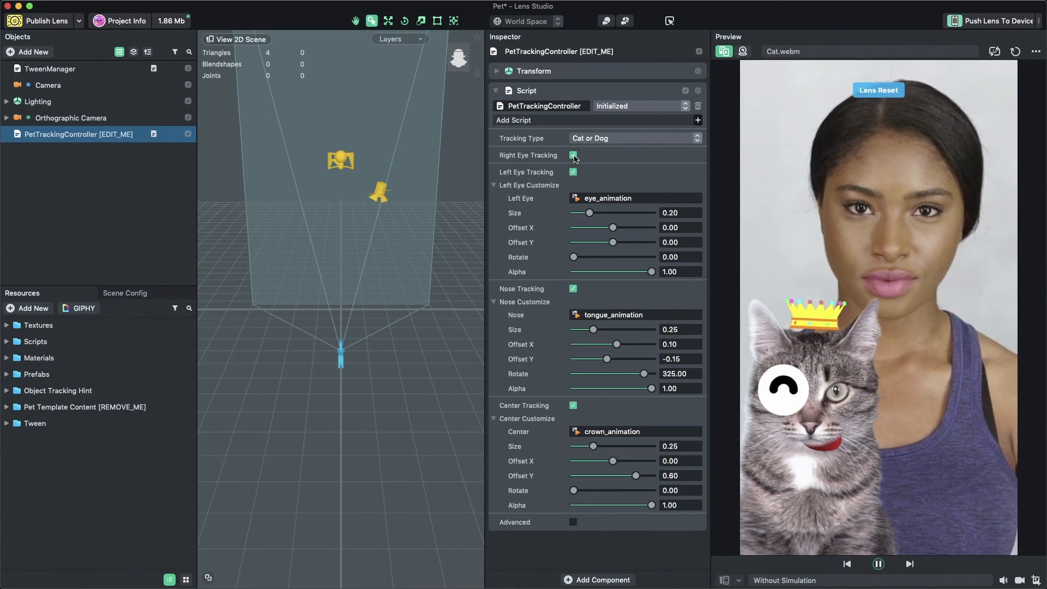
left_click(573, 155)
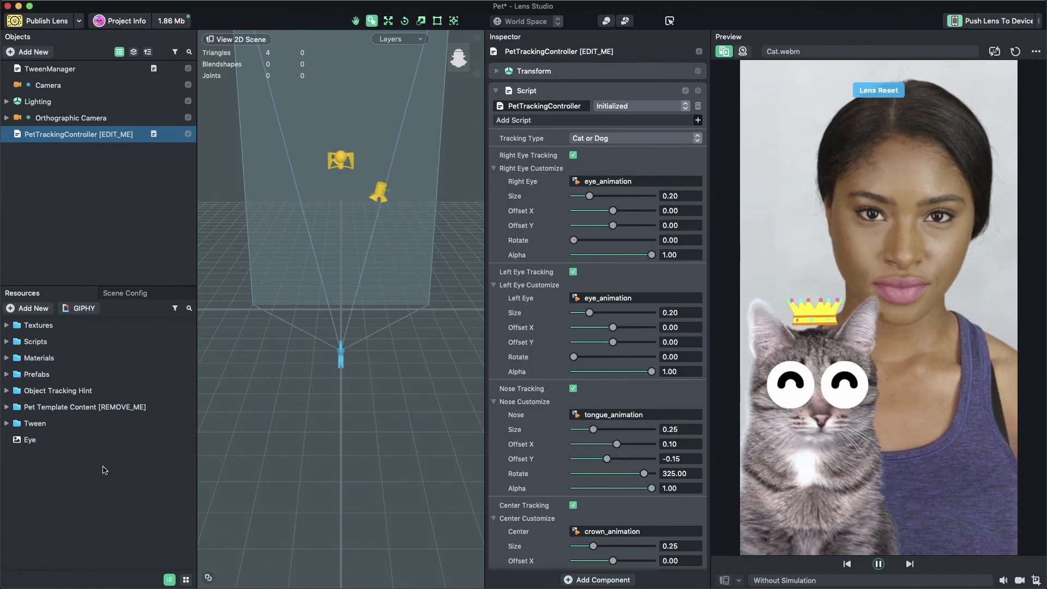
Assign the imported Eye texture to the eyes and set the right eye Size to 0.25
left_click(29, 439)
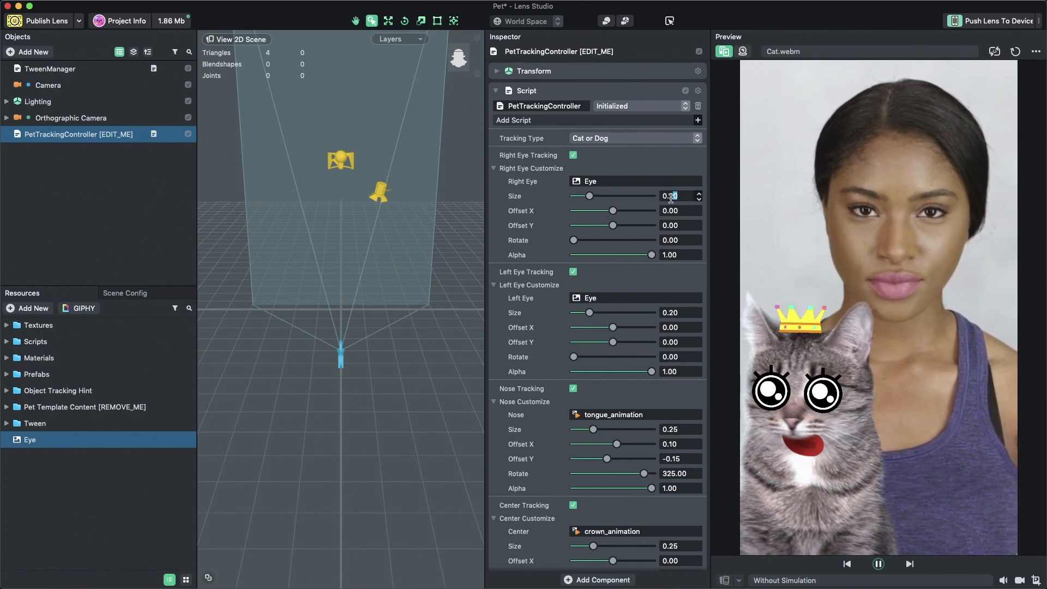
left_click(672, 196)
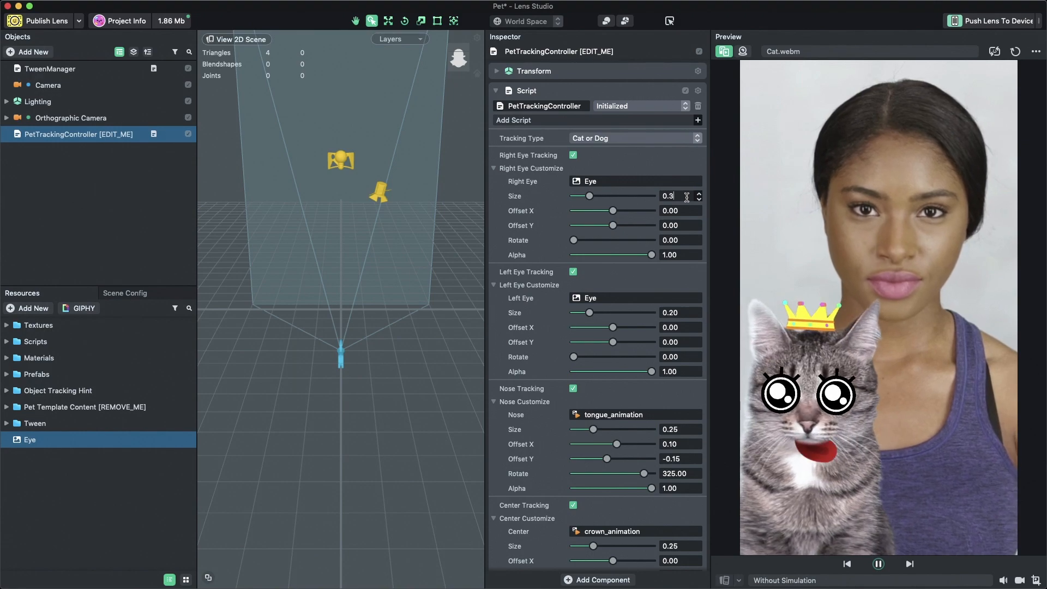
left_click(681, 312)
type("0.25")
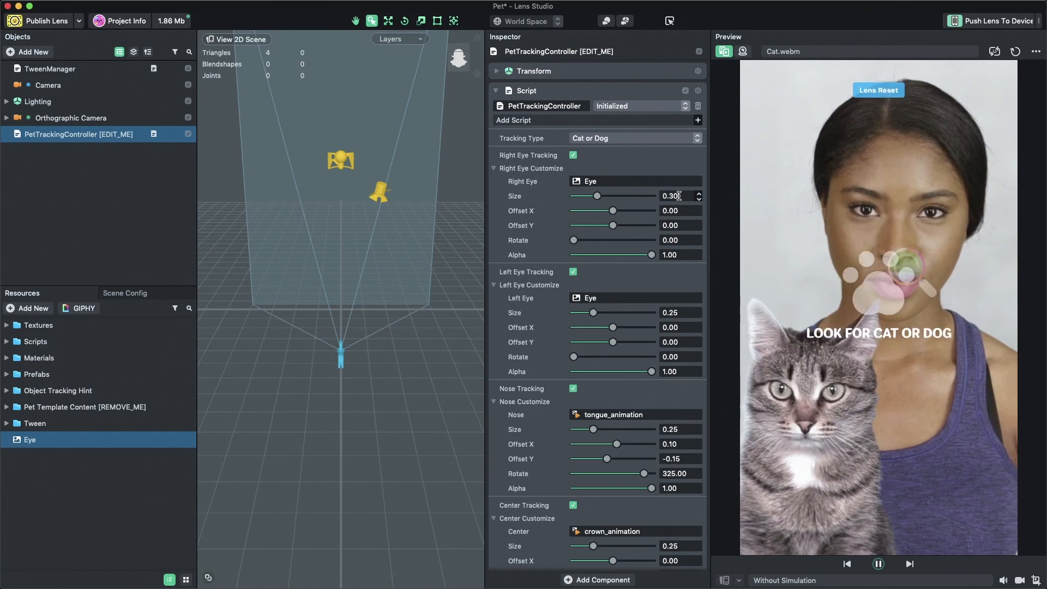
triple_click(670, 196)
type("0.25")
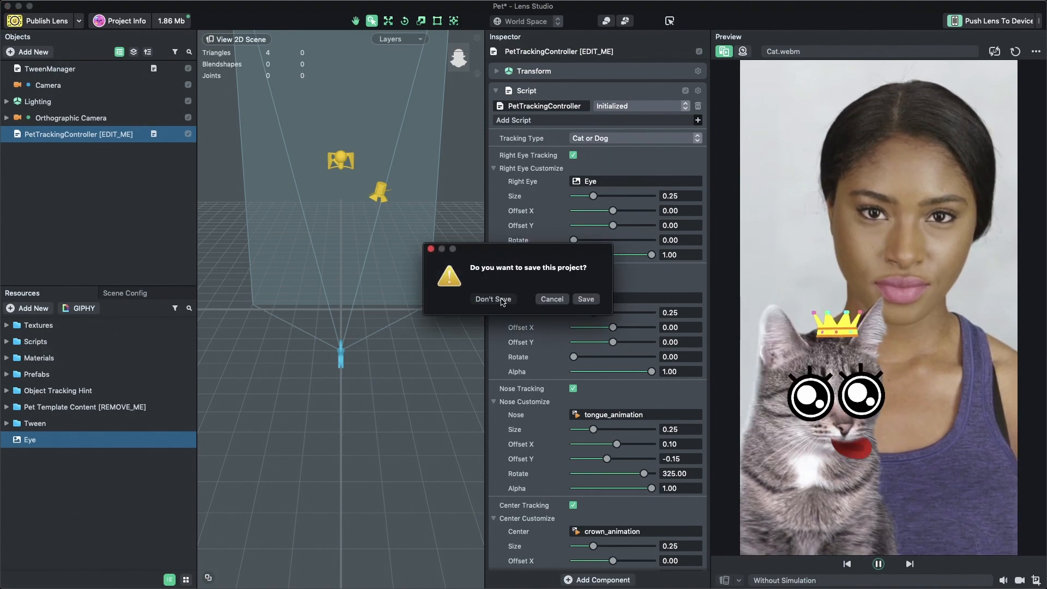
Close the Pet project without saving and open the Add New objects menu
left_click(494, 299)
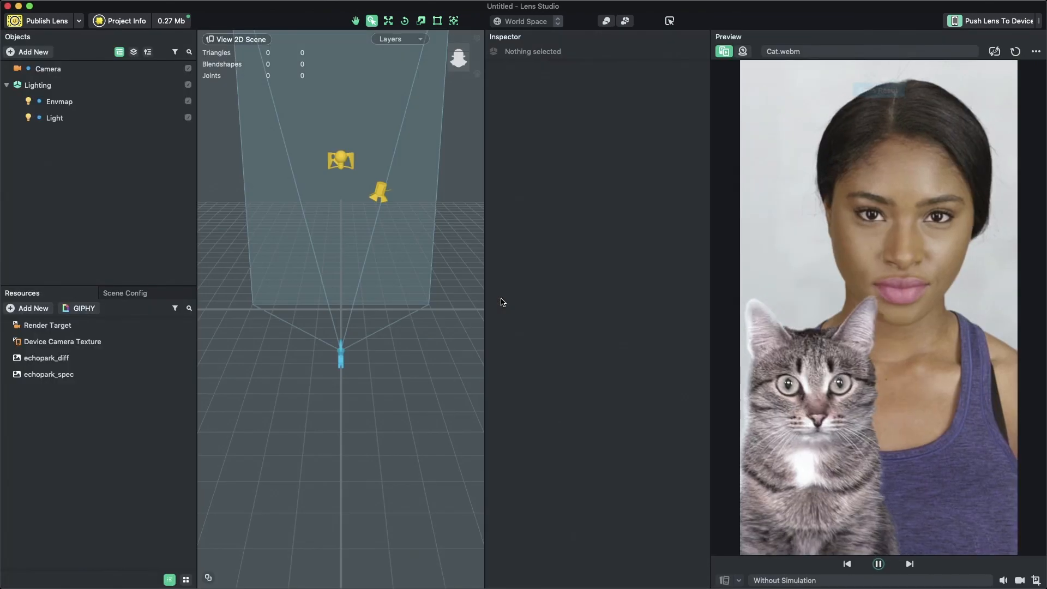
left_click(27, 52)
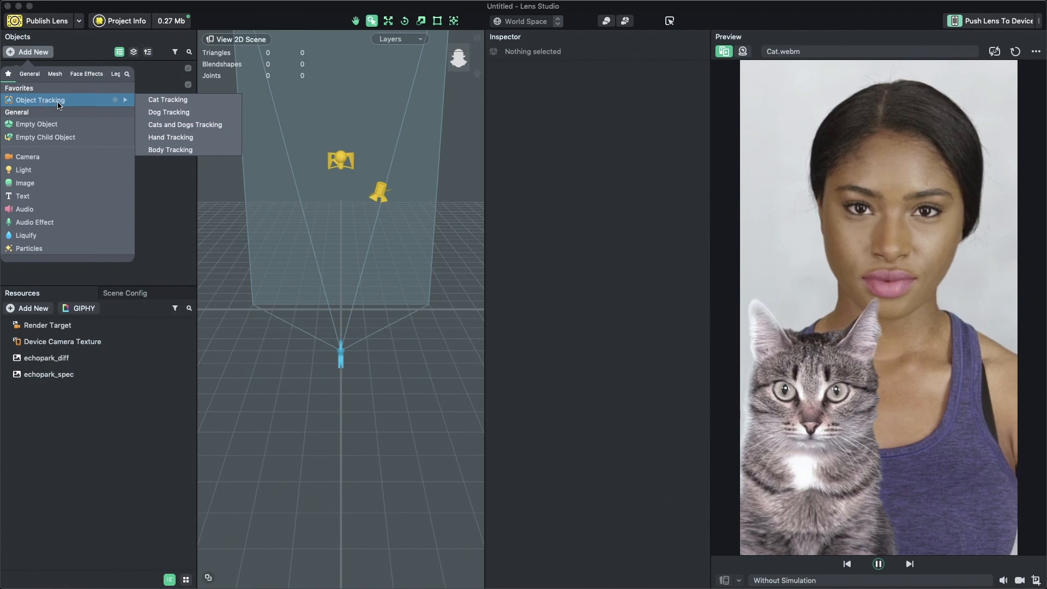
Add a Cat Tracking image, try Left Eye and Right Eye attachment, then set Center
left_click(167, 99)
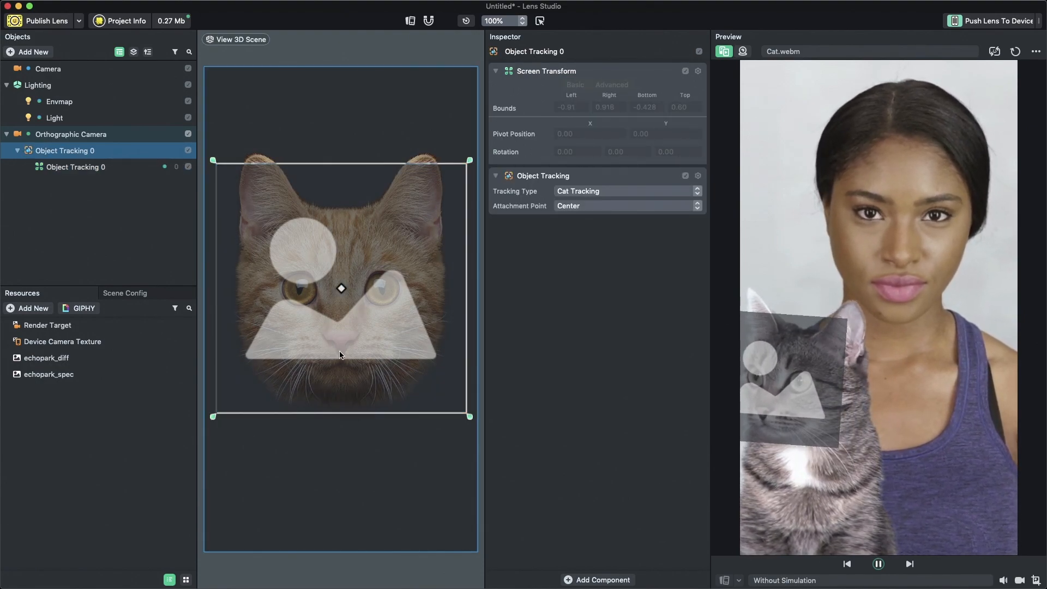
left_click(75, 166)
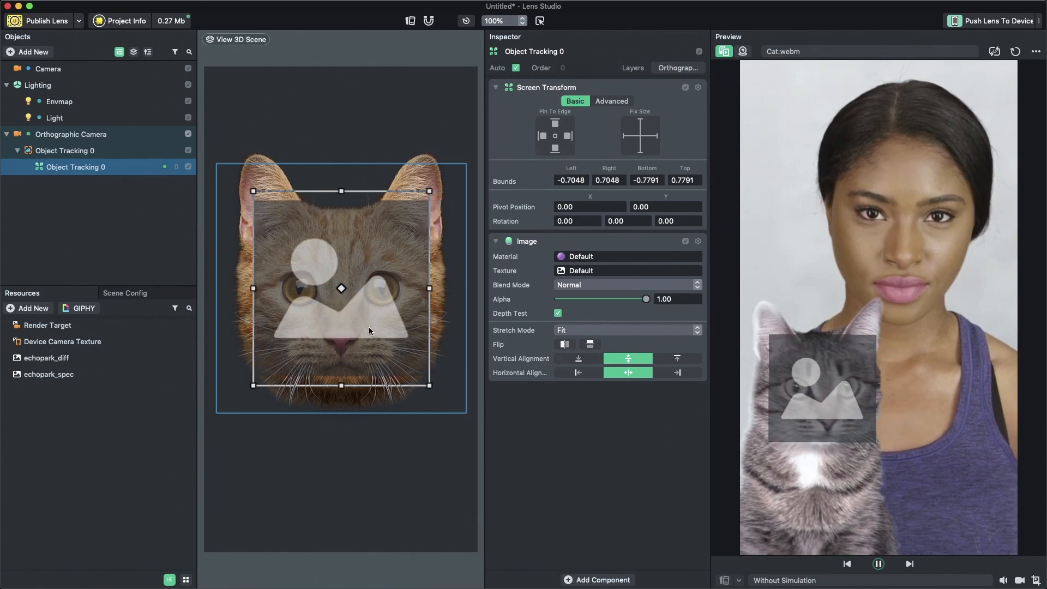
left_click(64, 150)
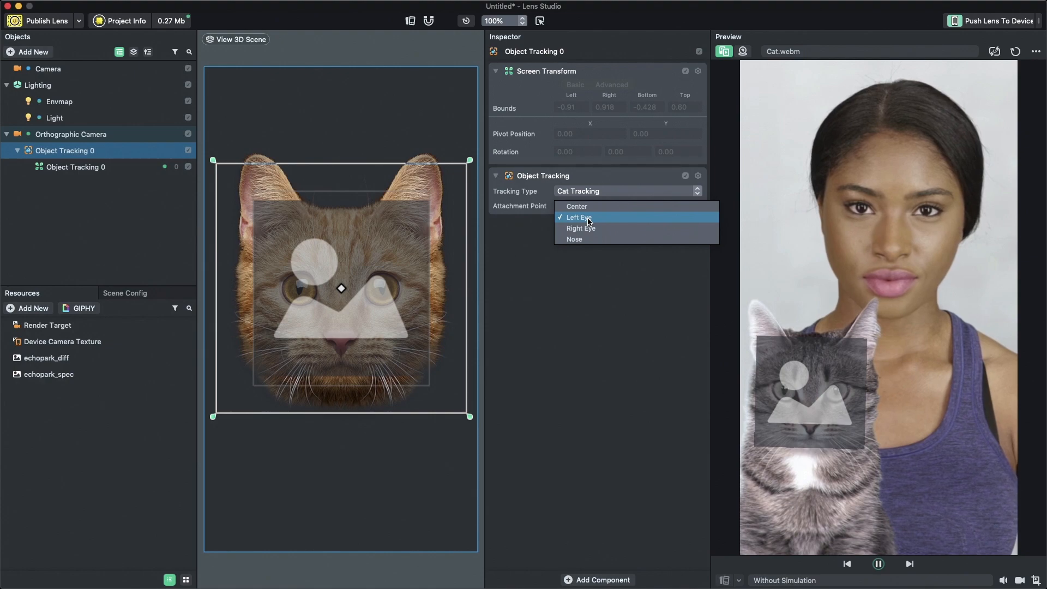
left_click(580, 217)
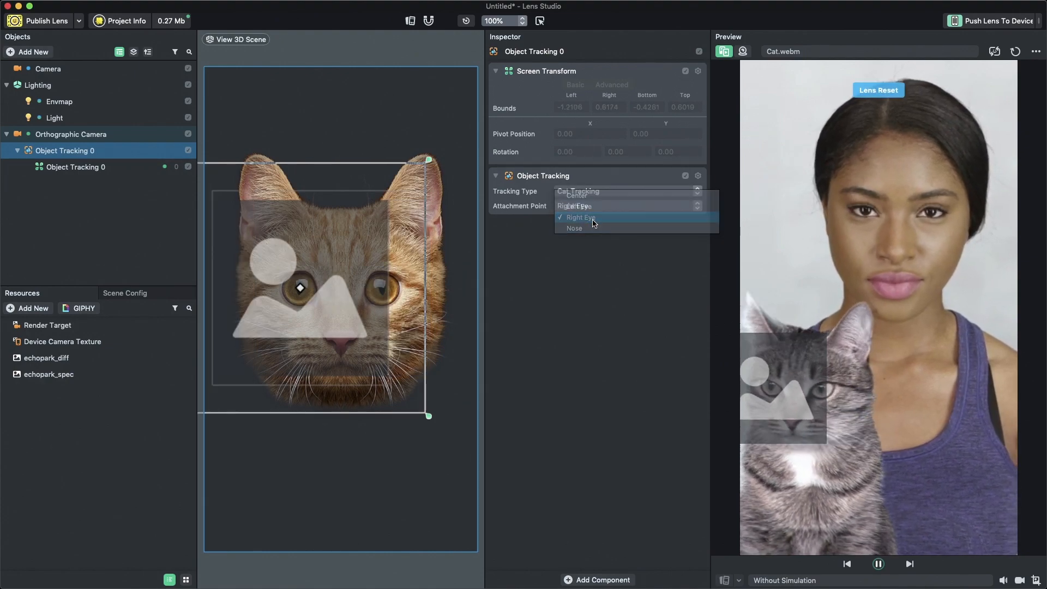
left_click(573, 229)
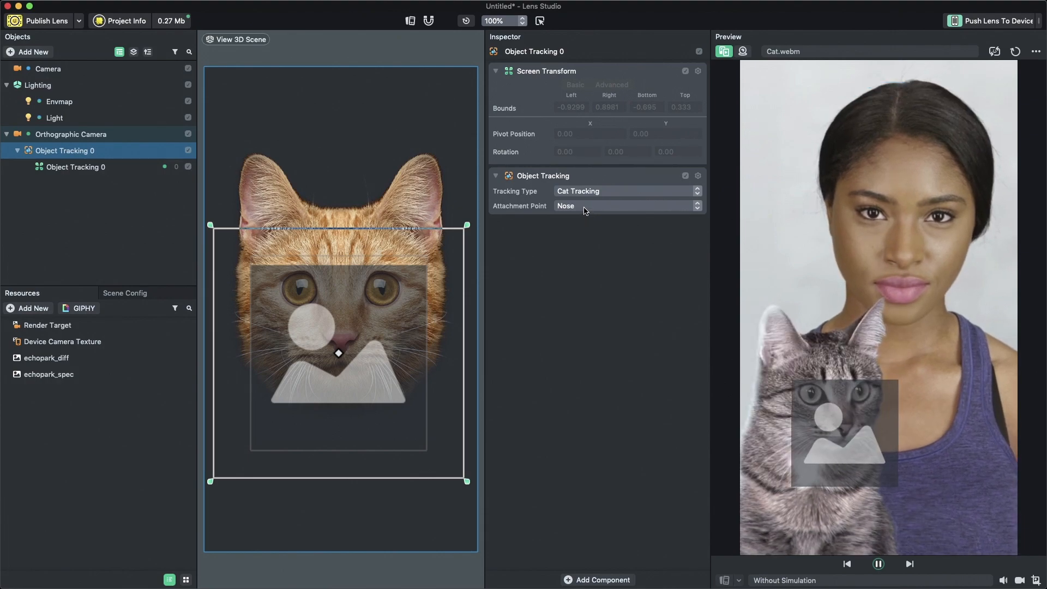
left_click(625, 206)
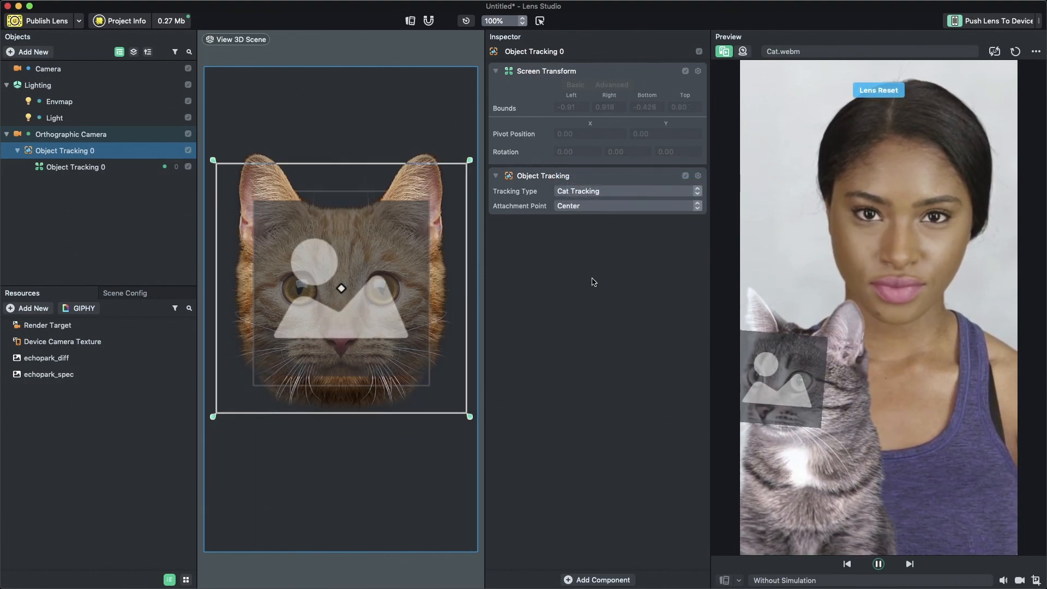